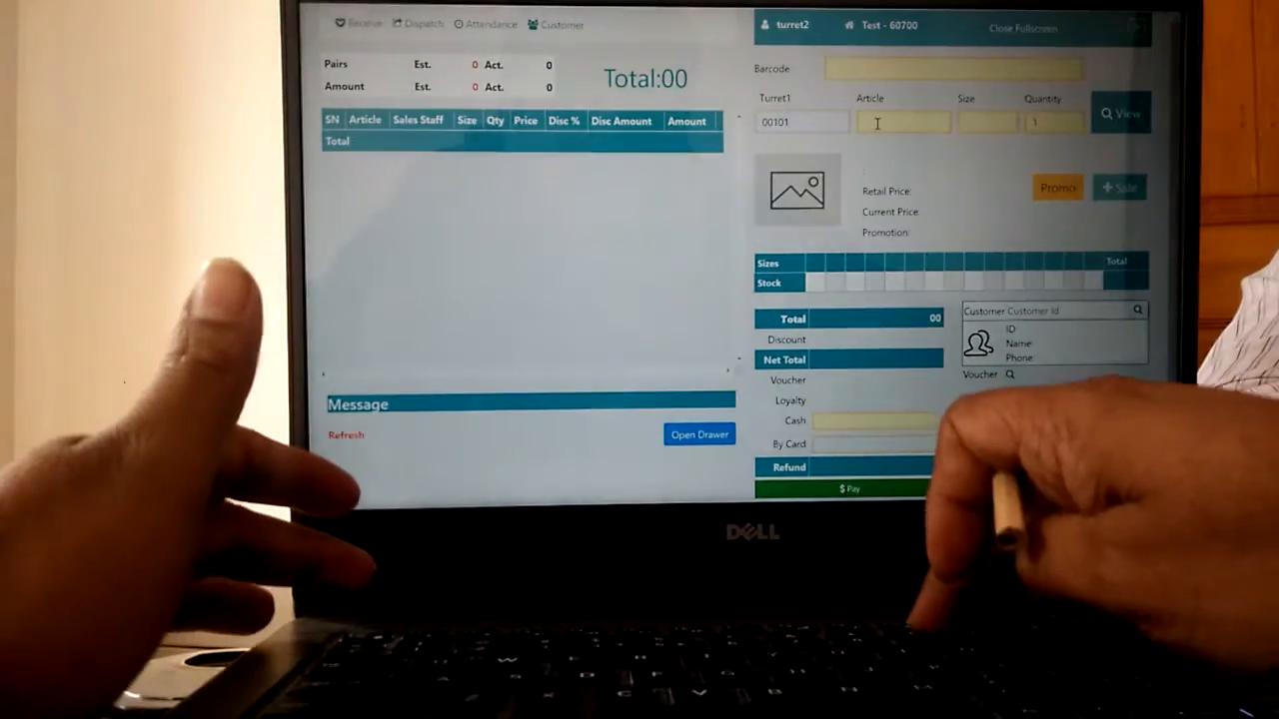
Look up article 9905011, retail price 49000, and enter size 70
type("99")
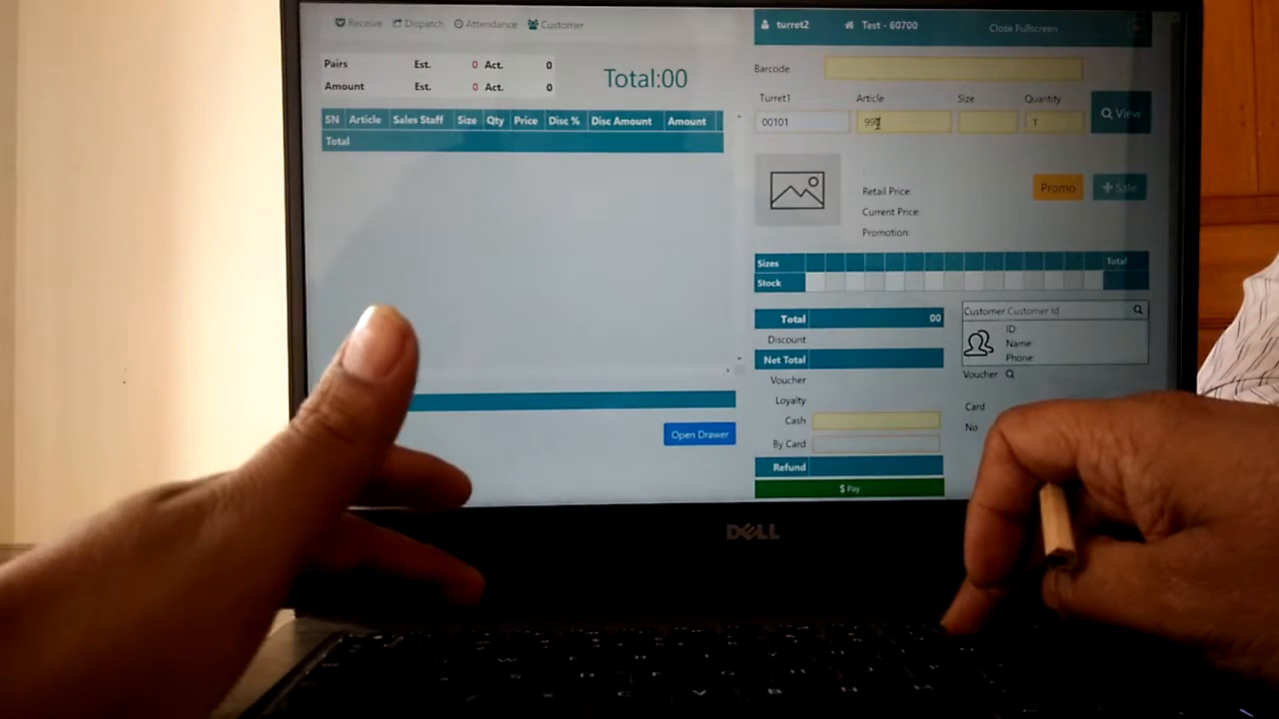
type("501")
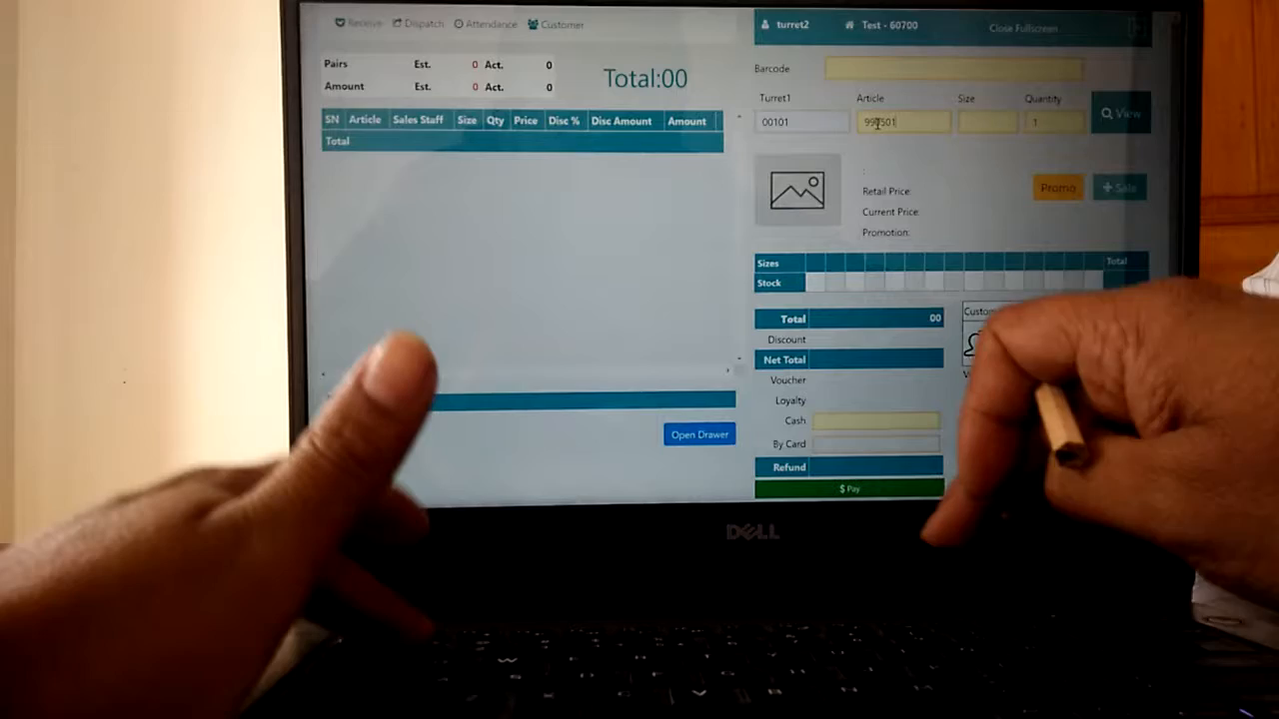
left_click(1120, 113)
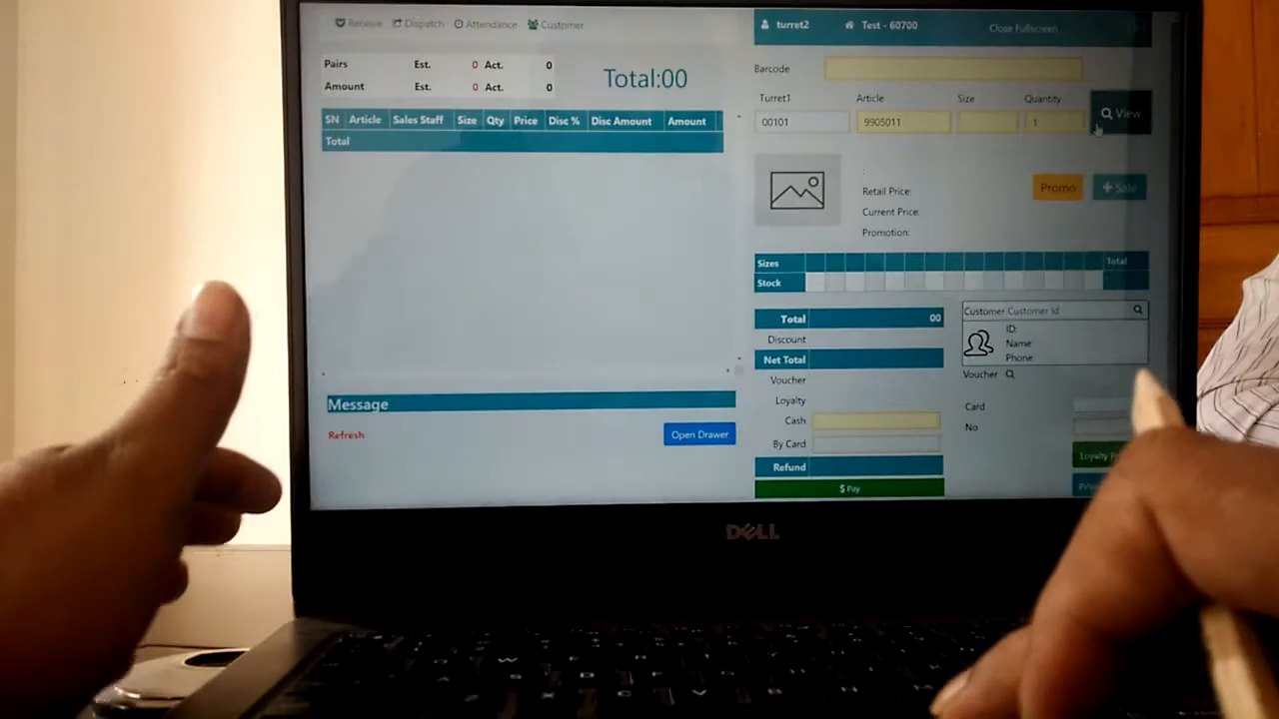
left_click(1121, 112)
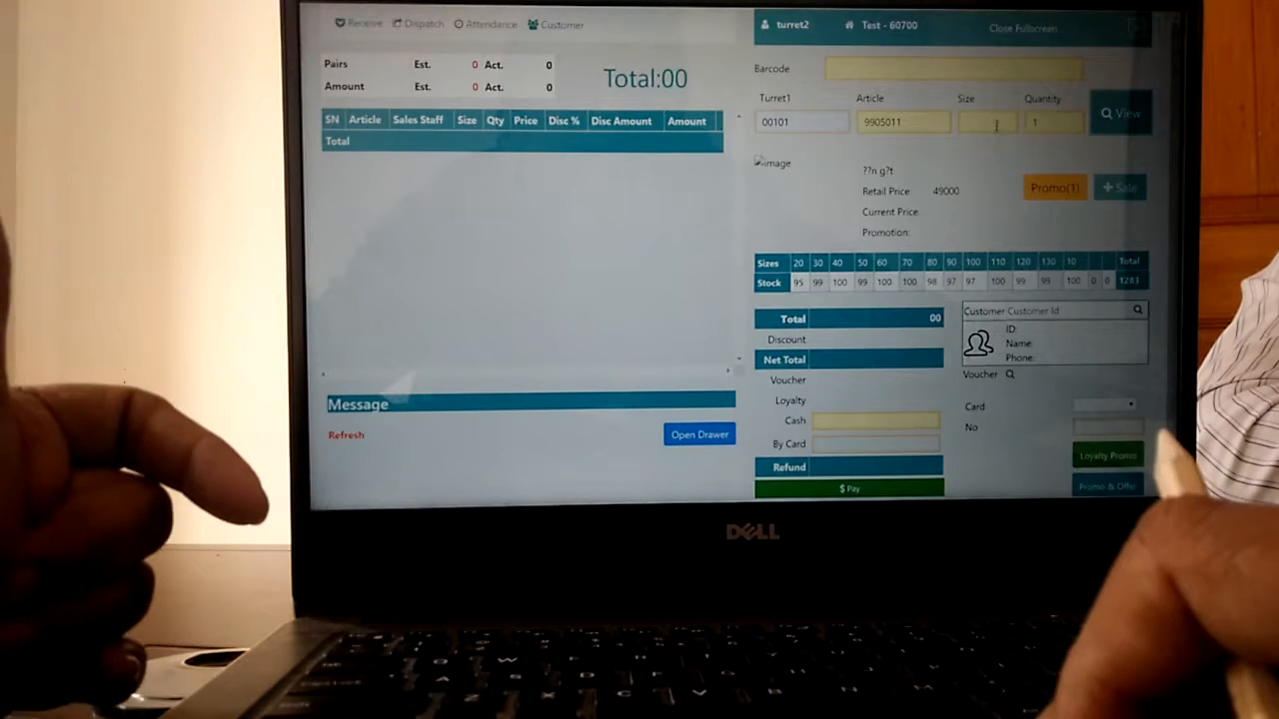
left_click(987, 122)
type("70")
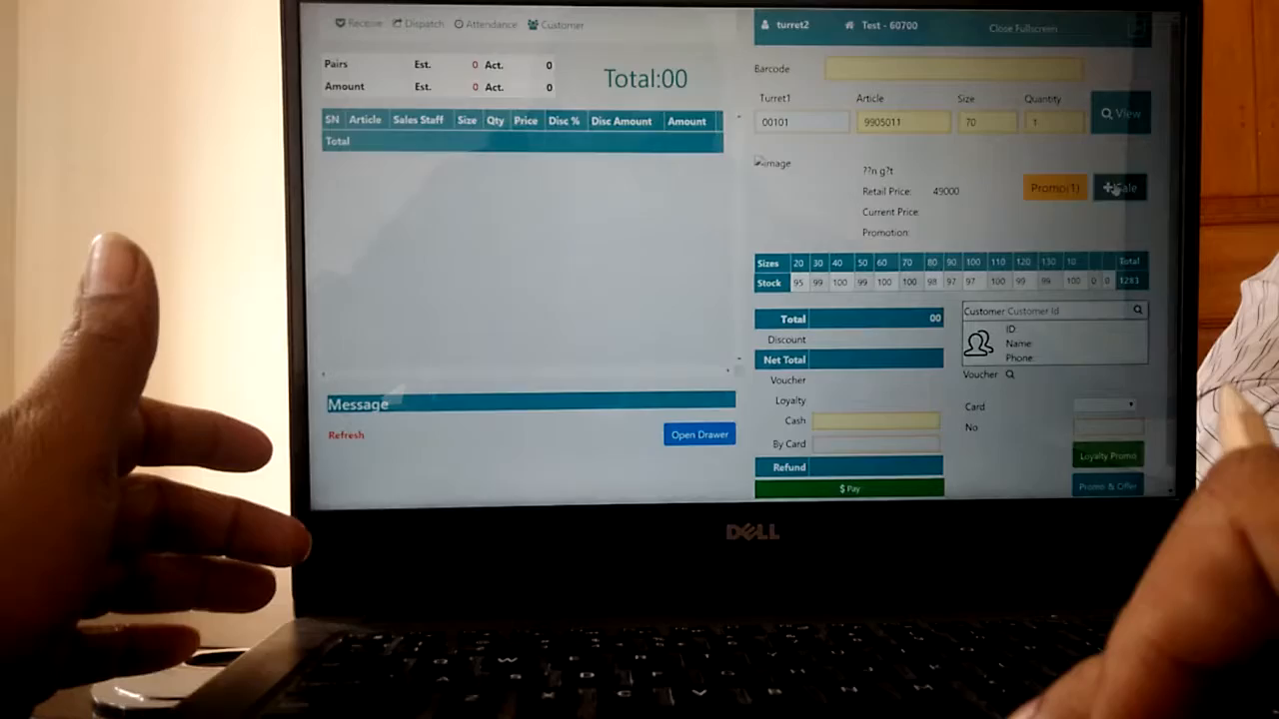
Put the 9905011 size 70 pair on the sale, then view article 3312826 at 699000
left_click(1118, 187)
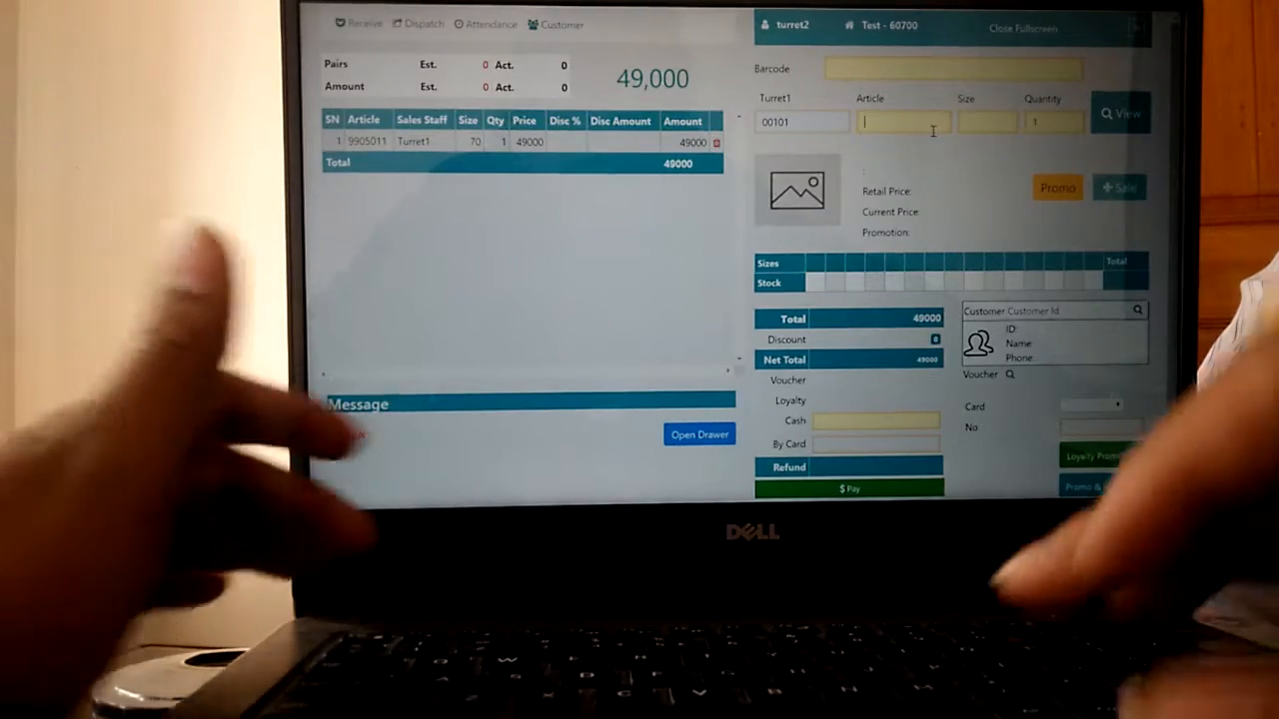
type("3312826")
left_click(987, 122)
type("90")
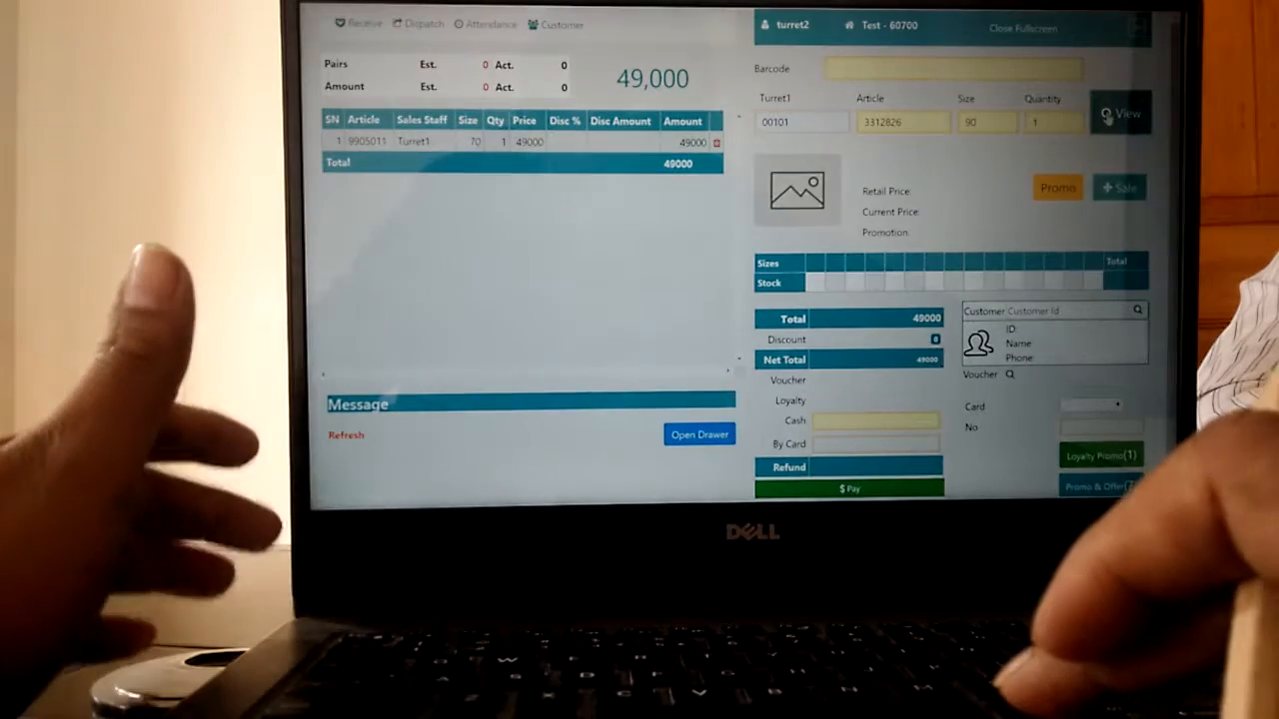
left_click(1120, 113)
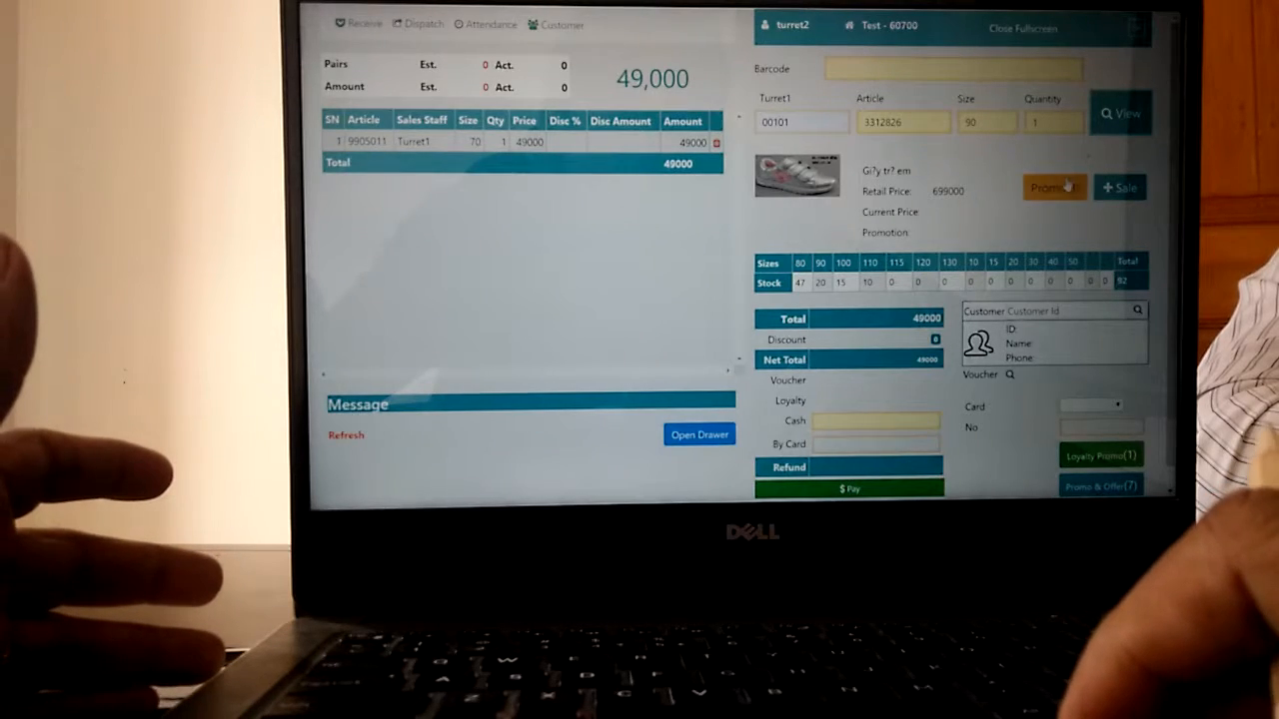
Apply the bg1 buy-one-get-one promotion to the 3312826 pair and enter the cash field
left_click(1053, 186)
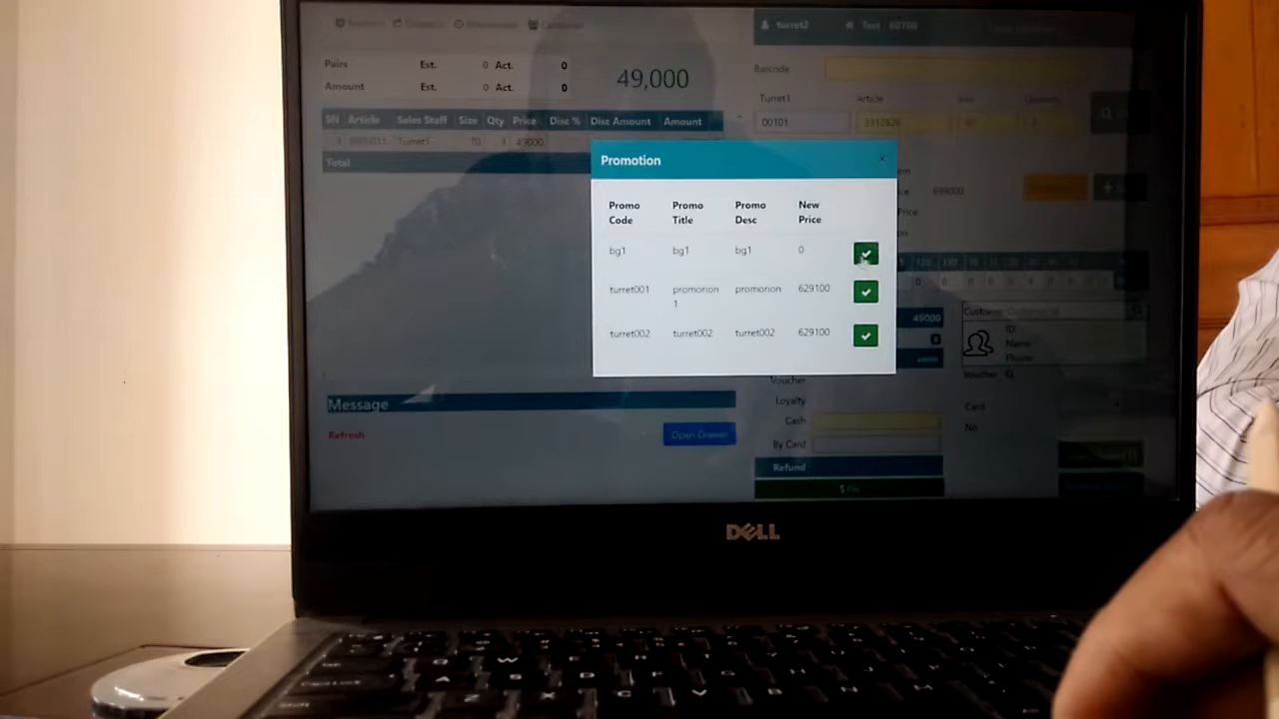
left_click(865, 253)
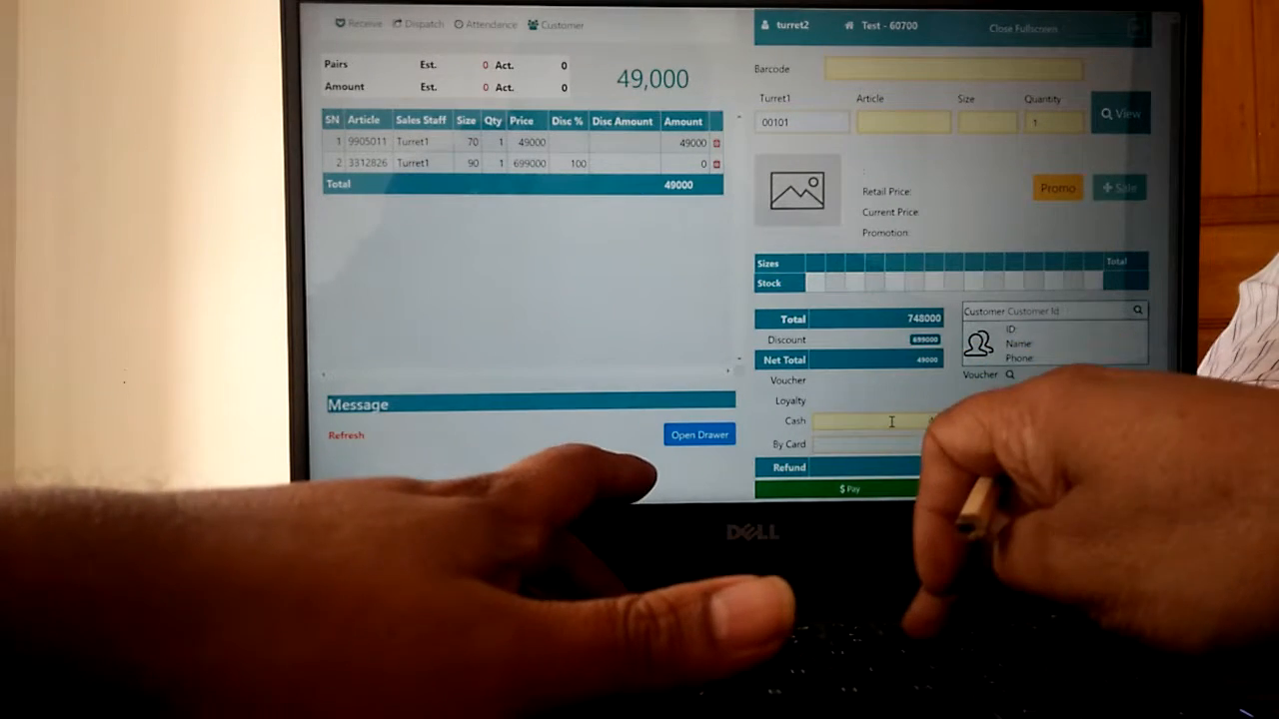
left_click(889, 421)
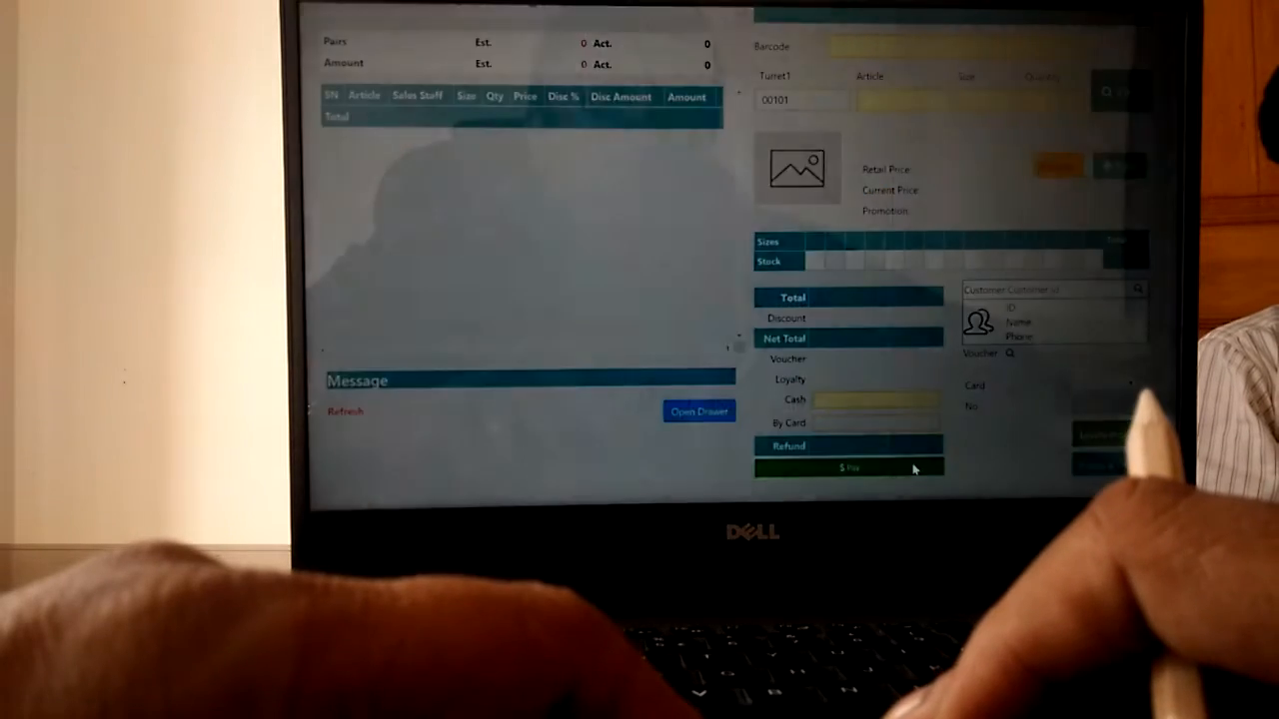
Pay the 49000 sale and scroll through the receipt listing both pairs
left_click(849, 467)
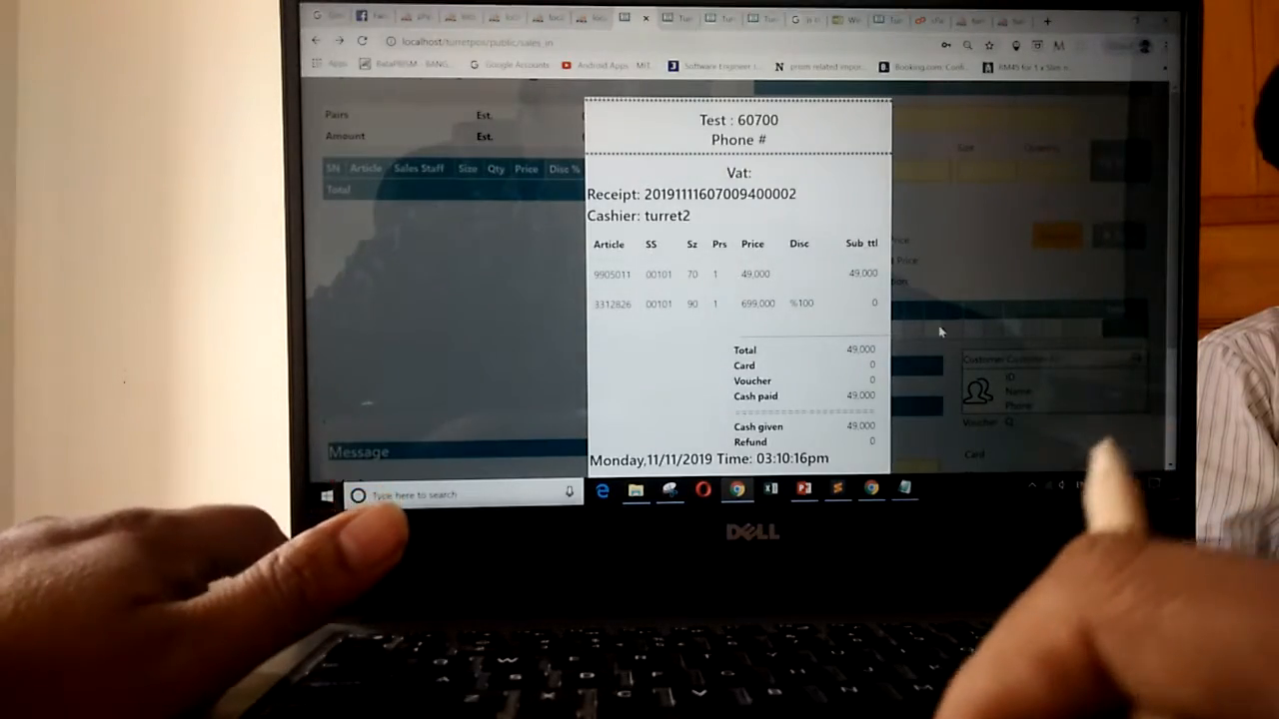
scroll("down", 3)
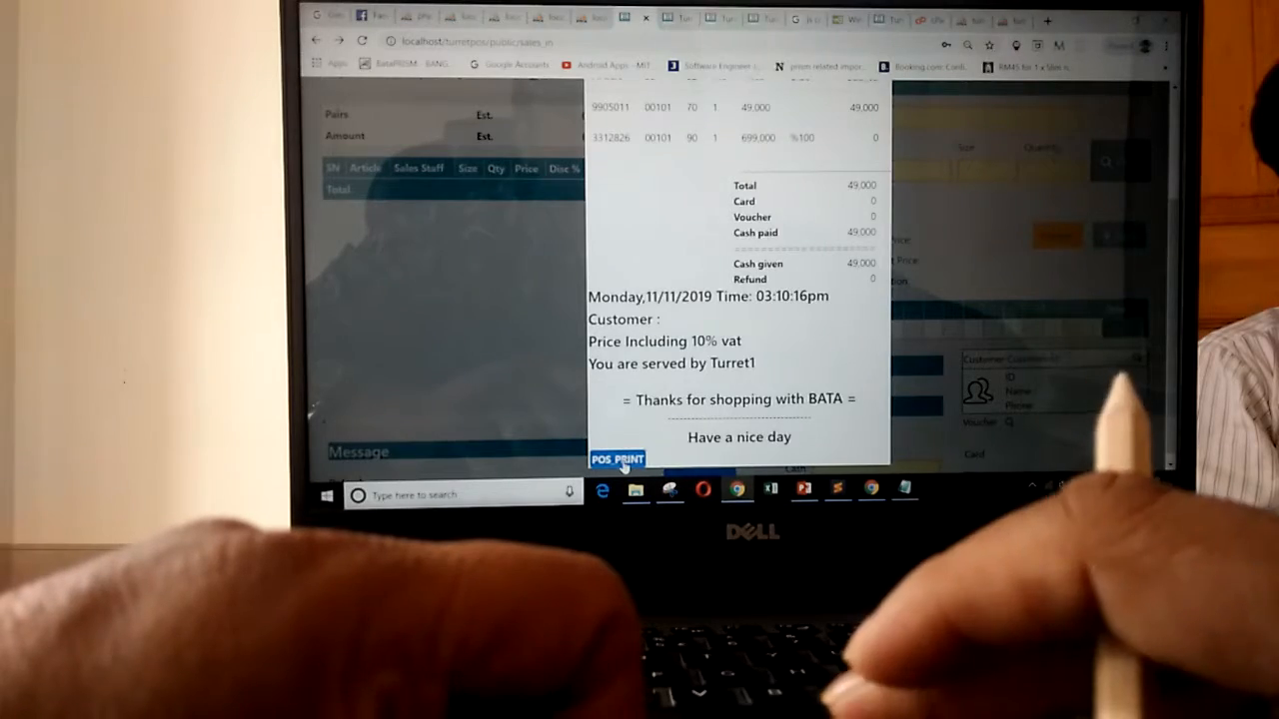
Print the sale receipt and close the Chrome print preview
left_click(617, 459)
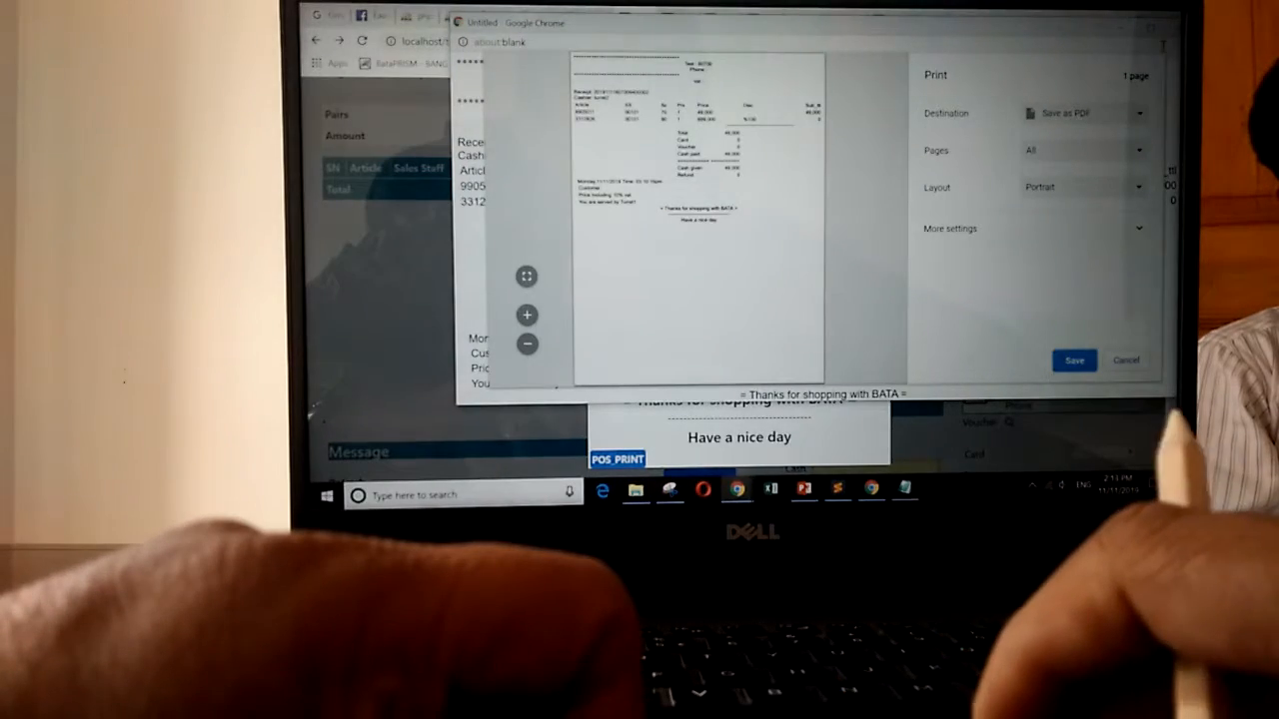
left_click(1125, 360)
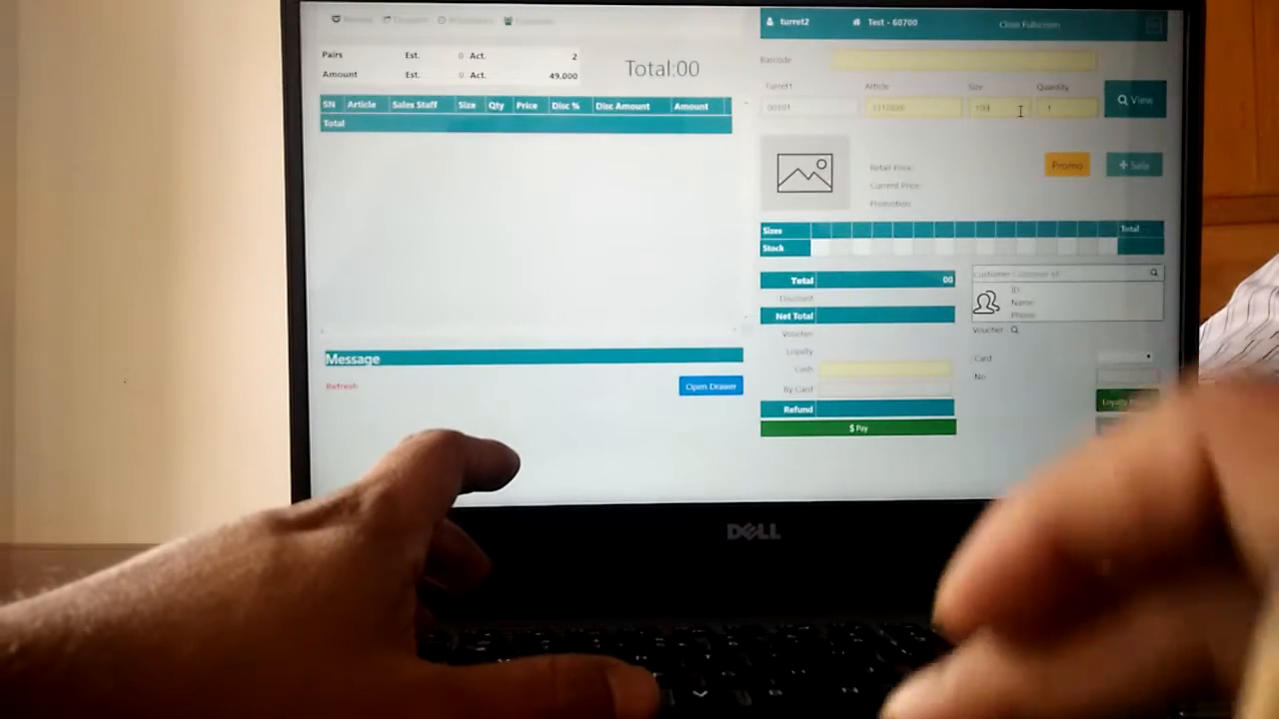
Start a return, dismiss the Search Invoice alert, and open the Retail sales export report
left_click(1133, 100)
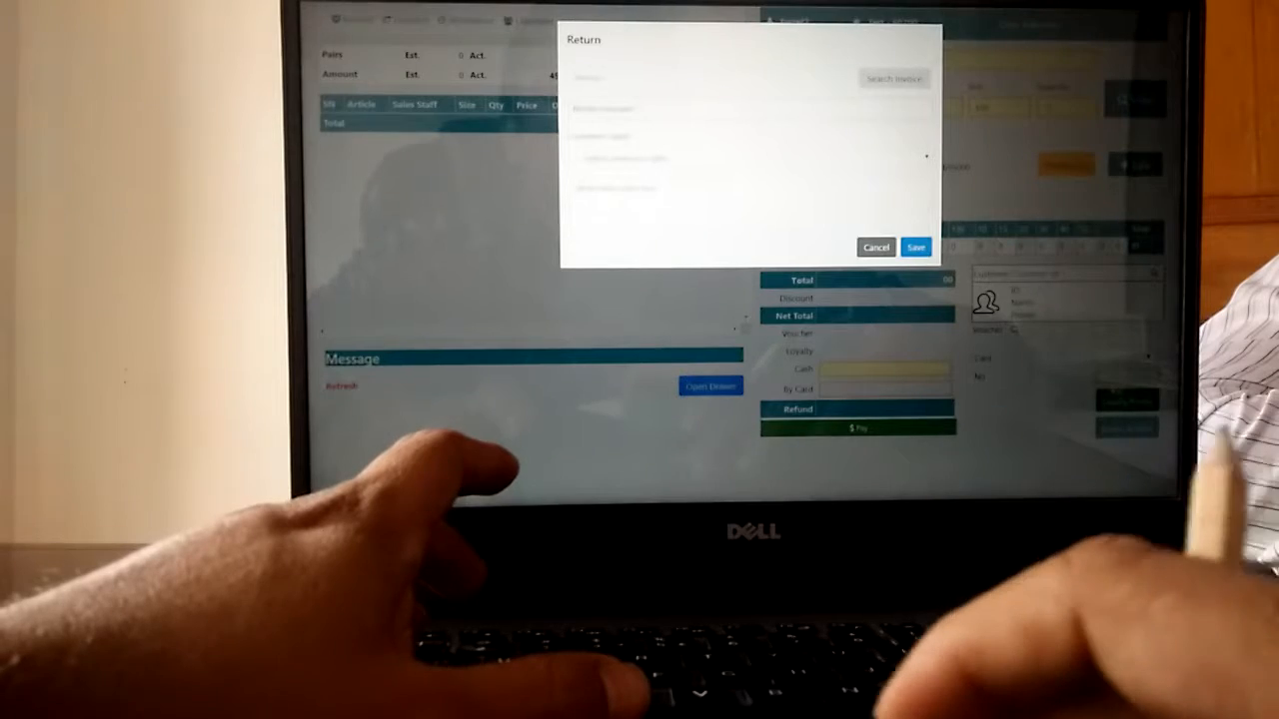
left_click(674, 78)
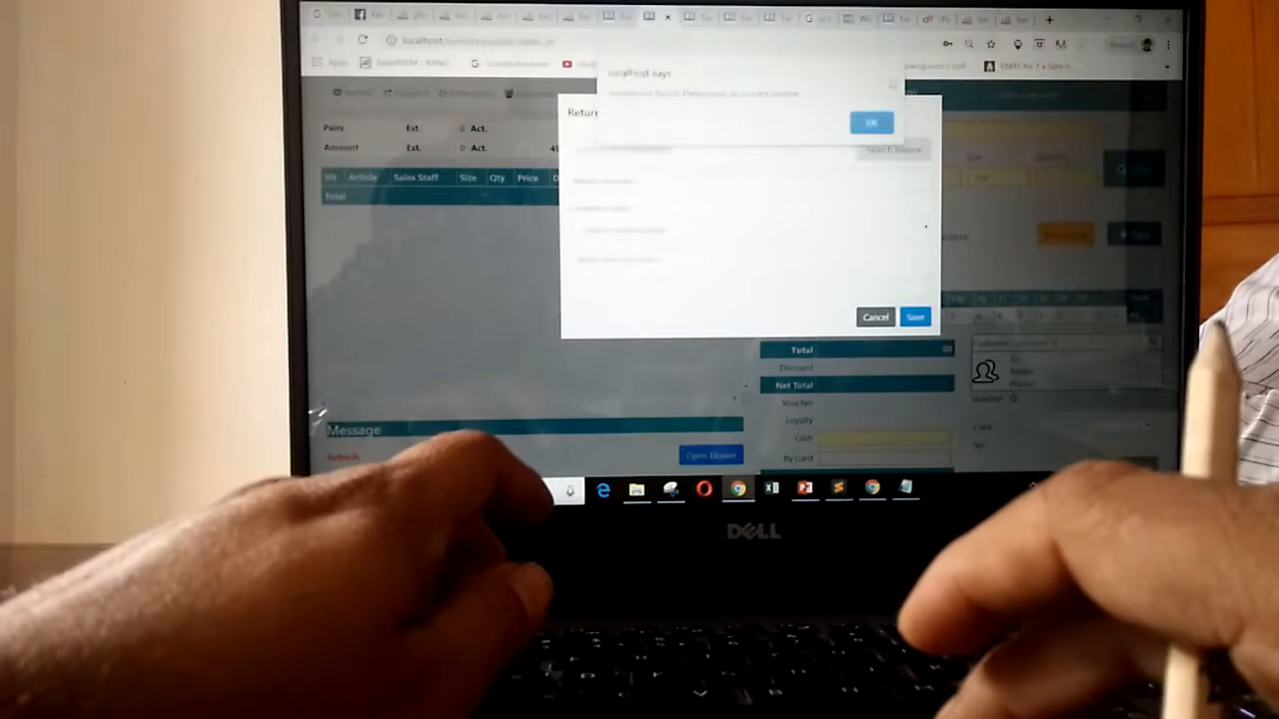
left_click(870, 122)
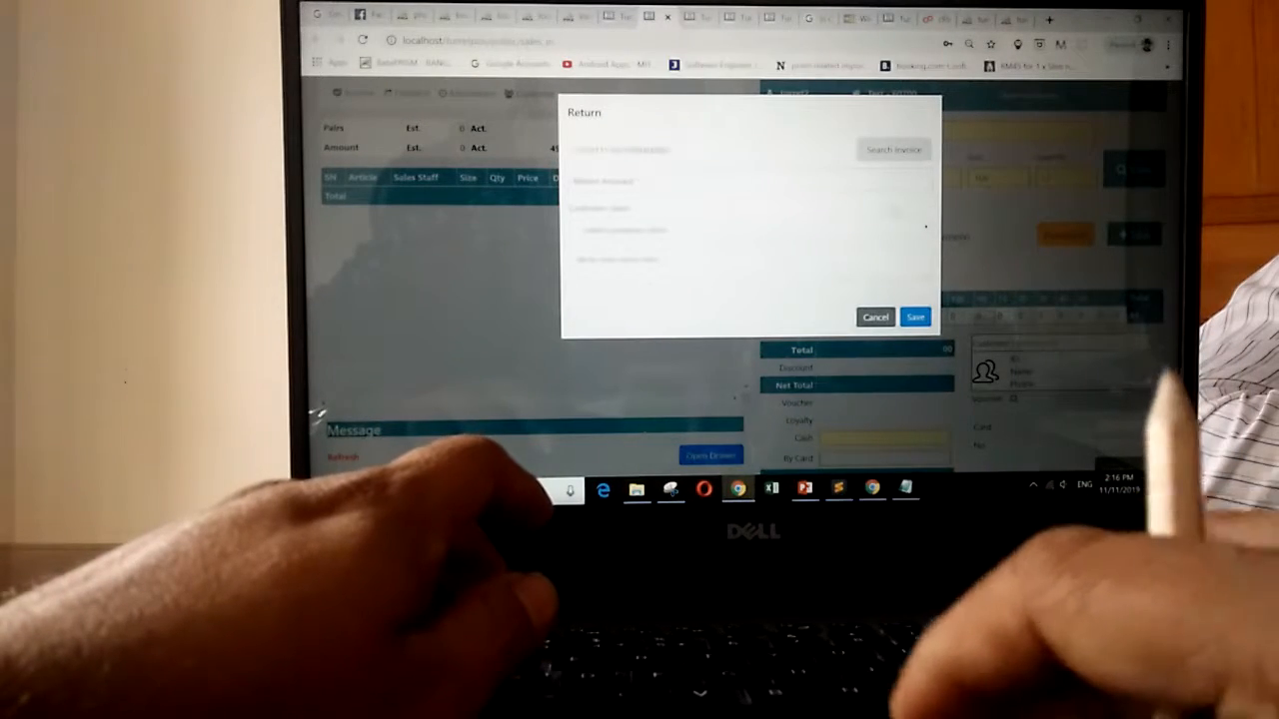
left_click(874, 316)
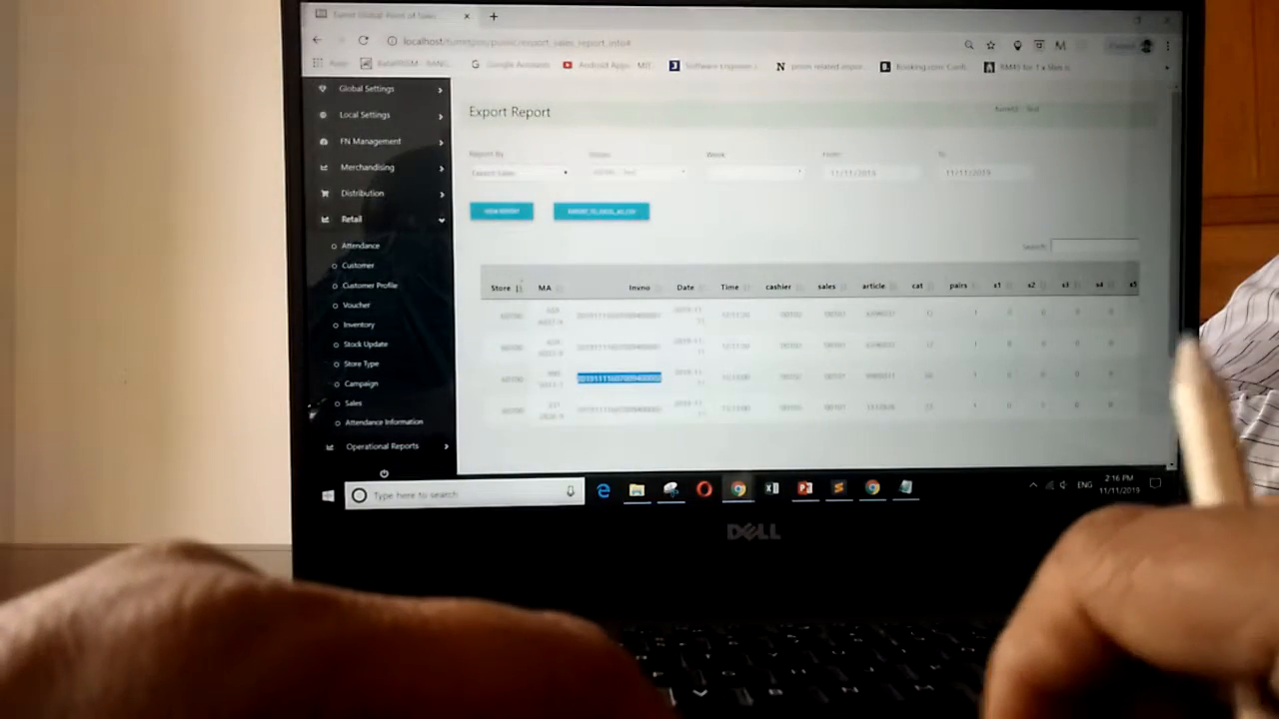
Scroll across the export report's invoice numbers, then switch back to the POS sale screen
scroll("down", 3)
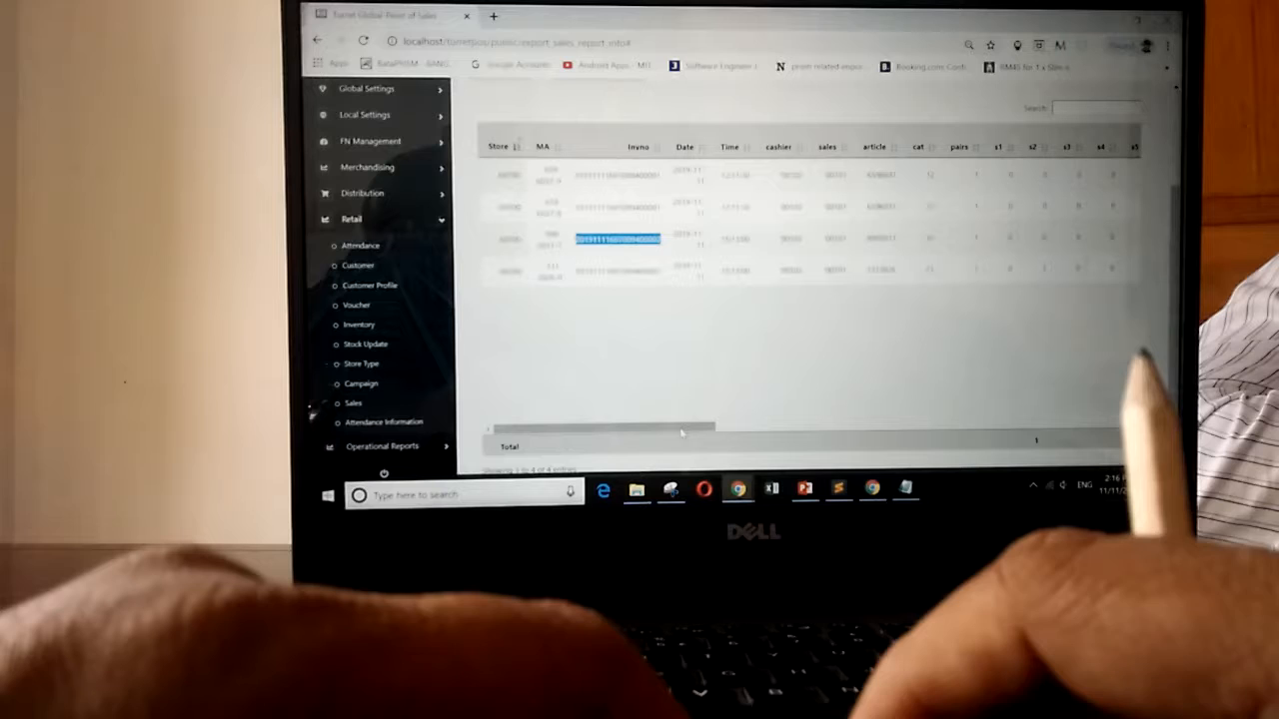
left_click_drag(589, 427, 739, 427)
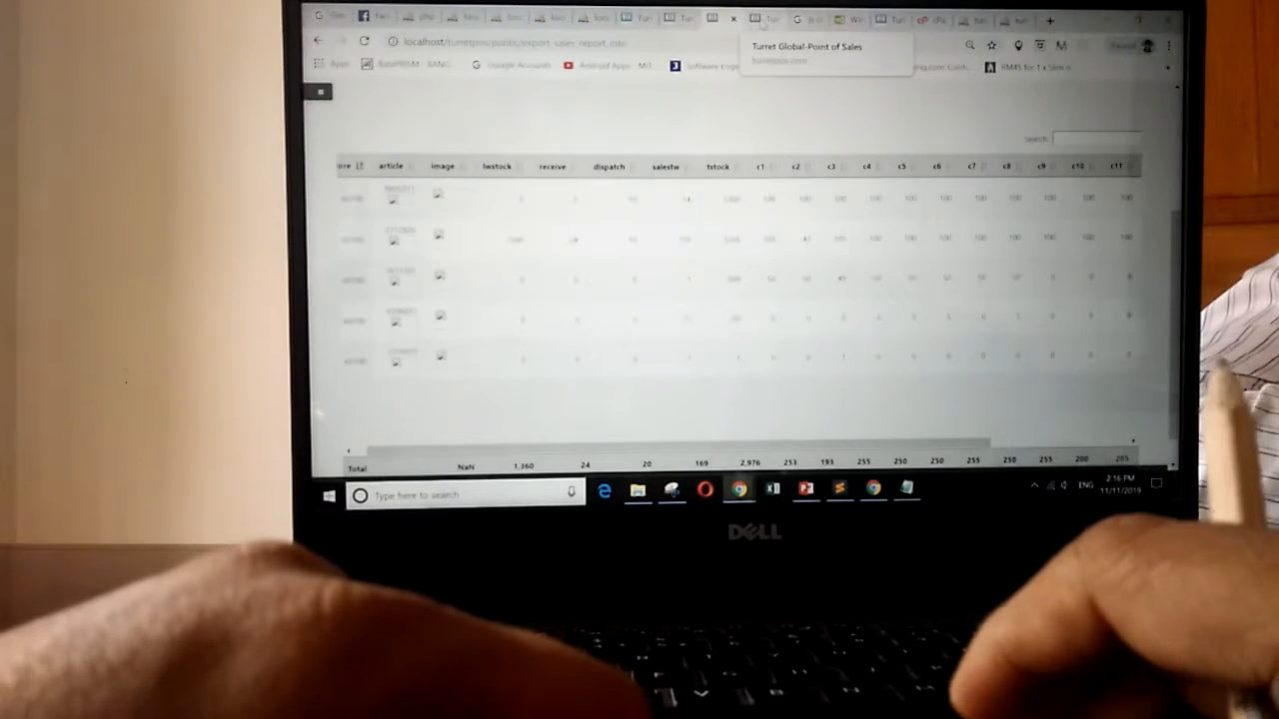
left_click(791, 19)
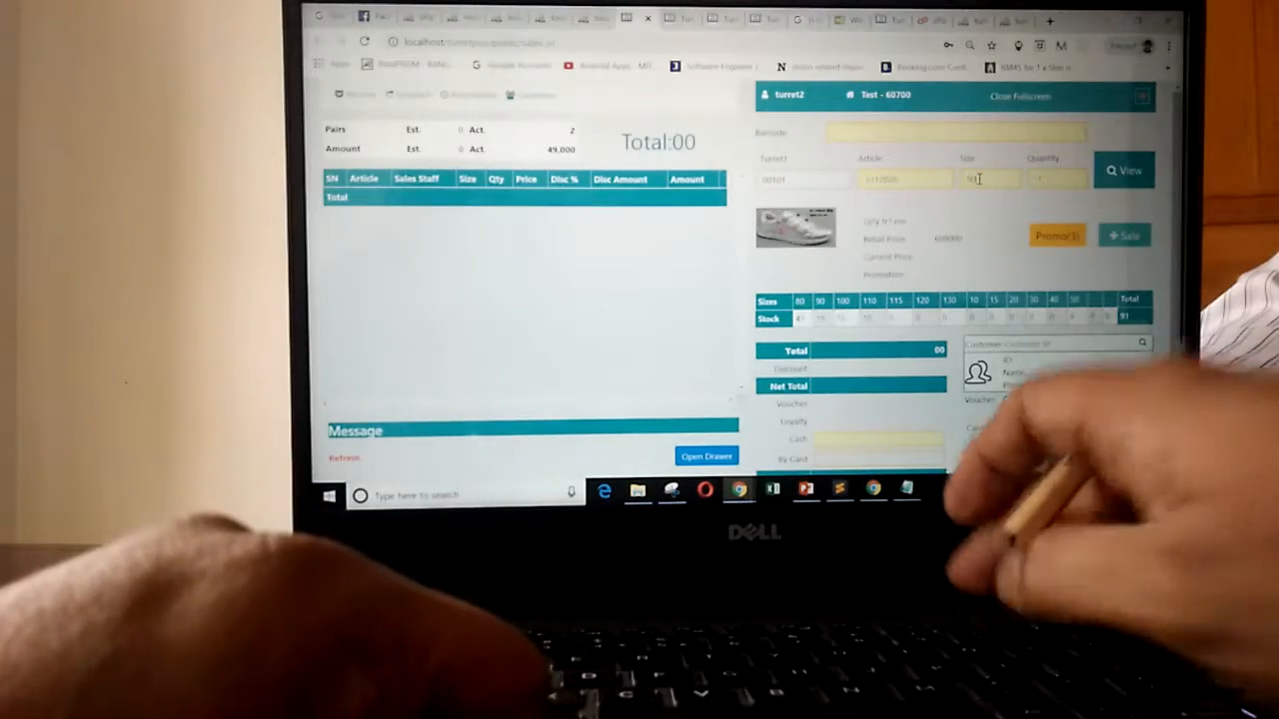
Return the size 90 pair of article 3312826 from the earlier invoice at retail price 699,000
left_click(1123, 170)
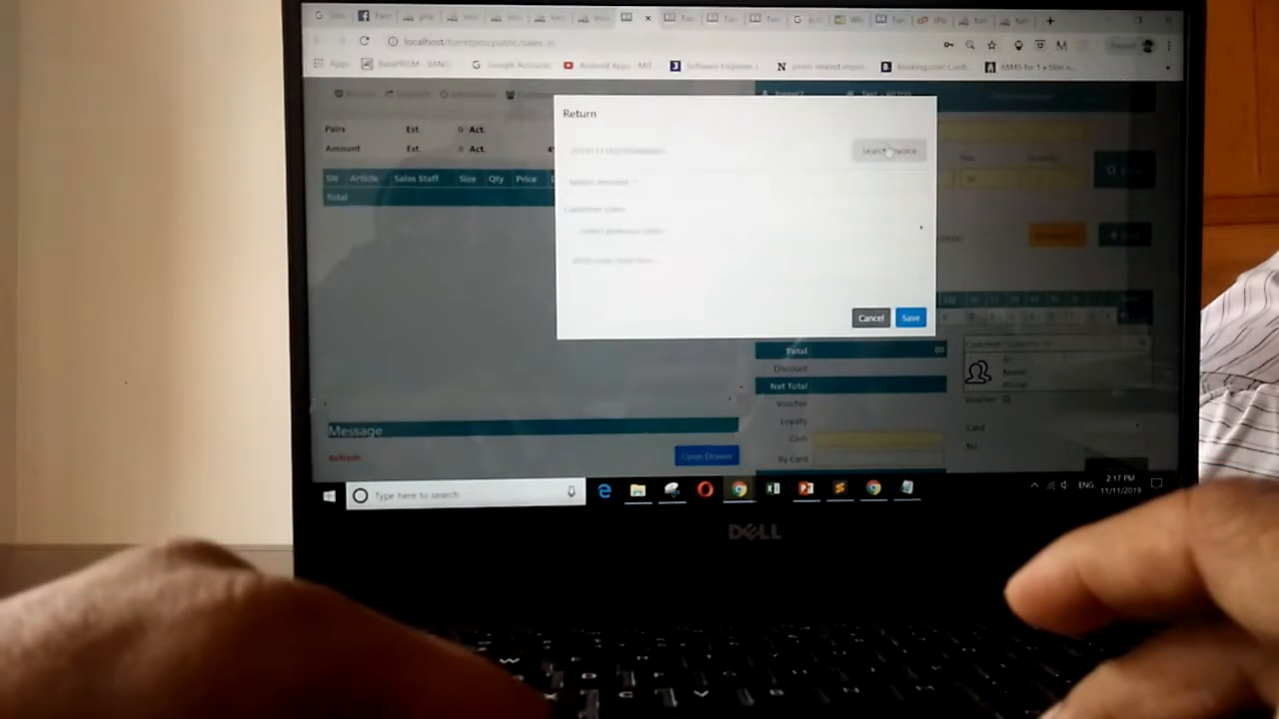
left_click(887, 150)
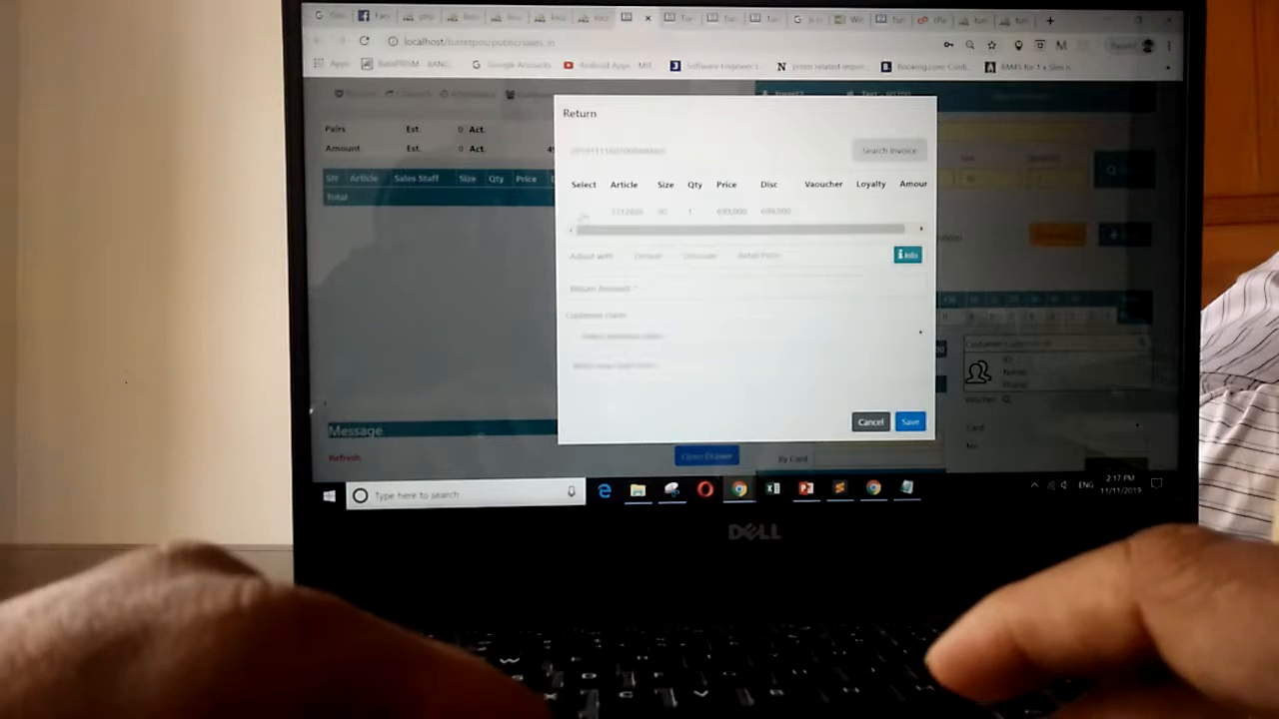
left_click(585, 211)
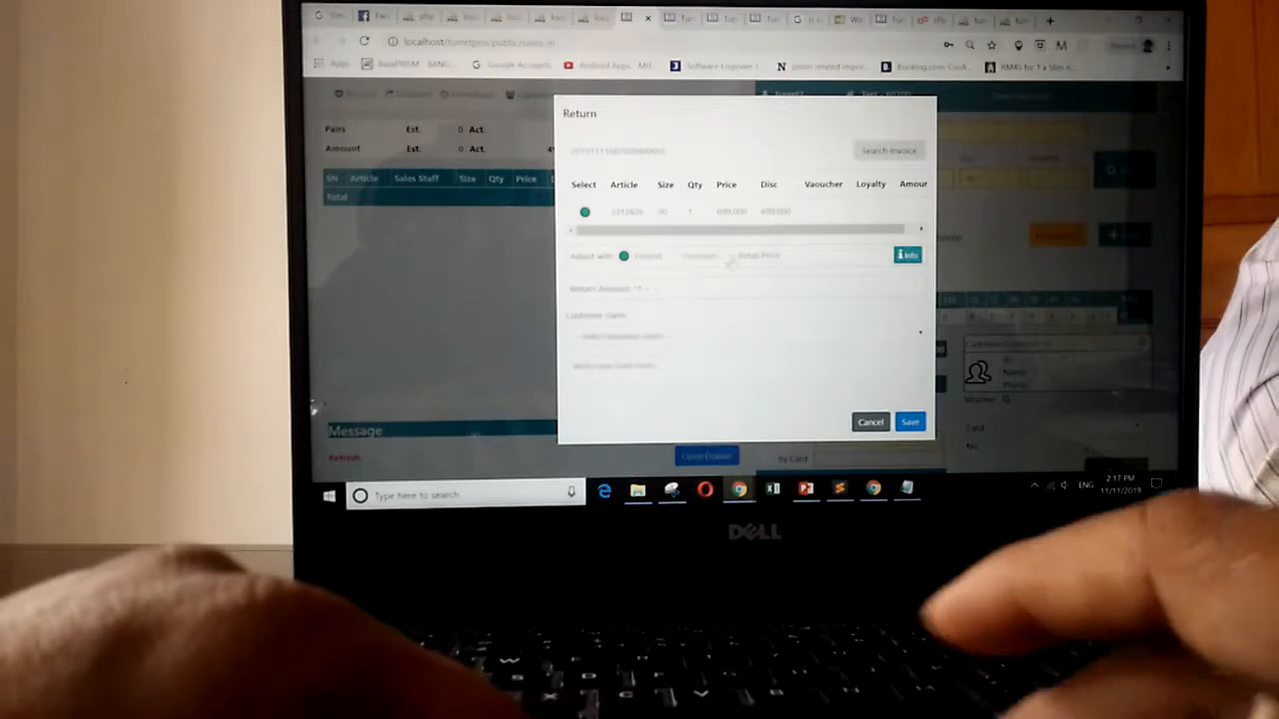
left_click(727, 256)
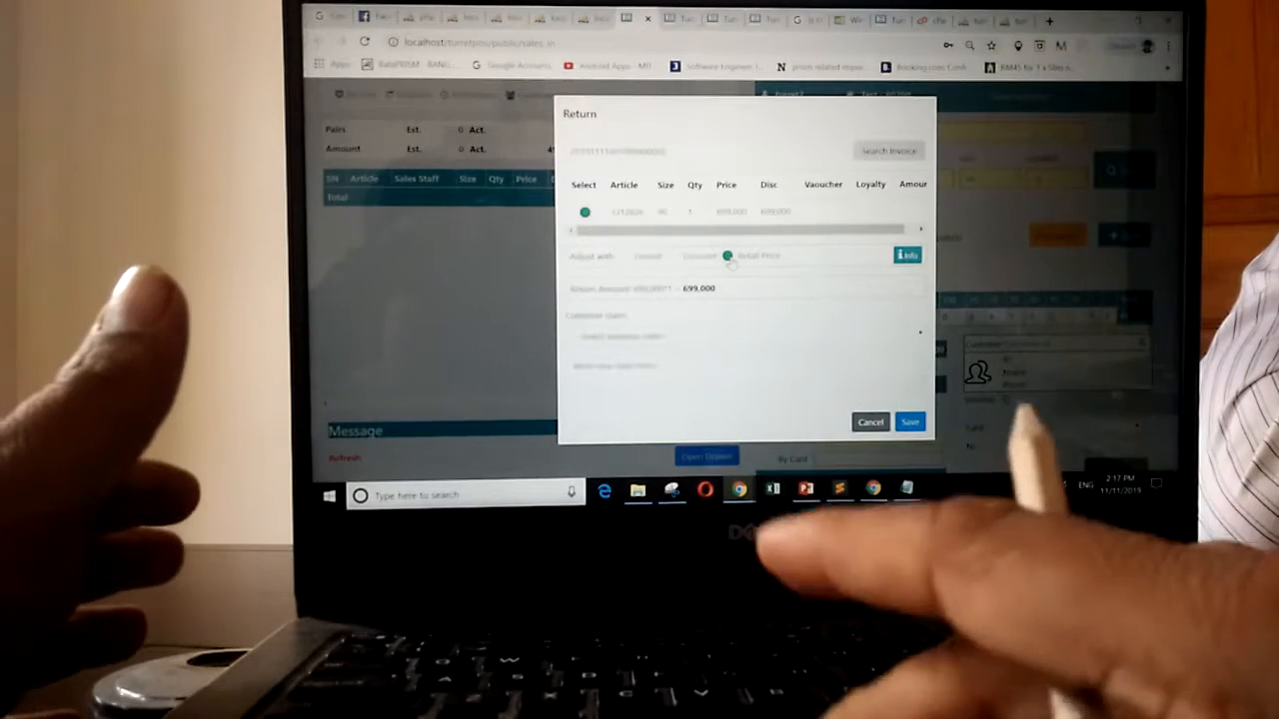
left_click(745, 336)
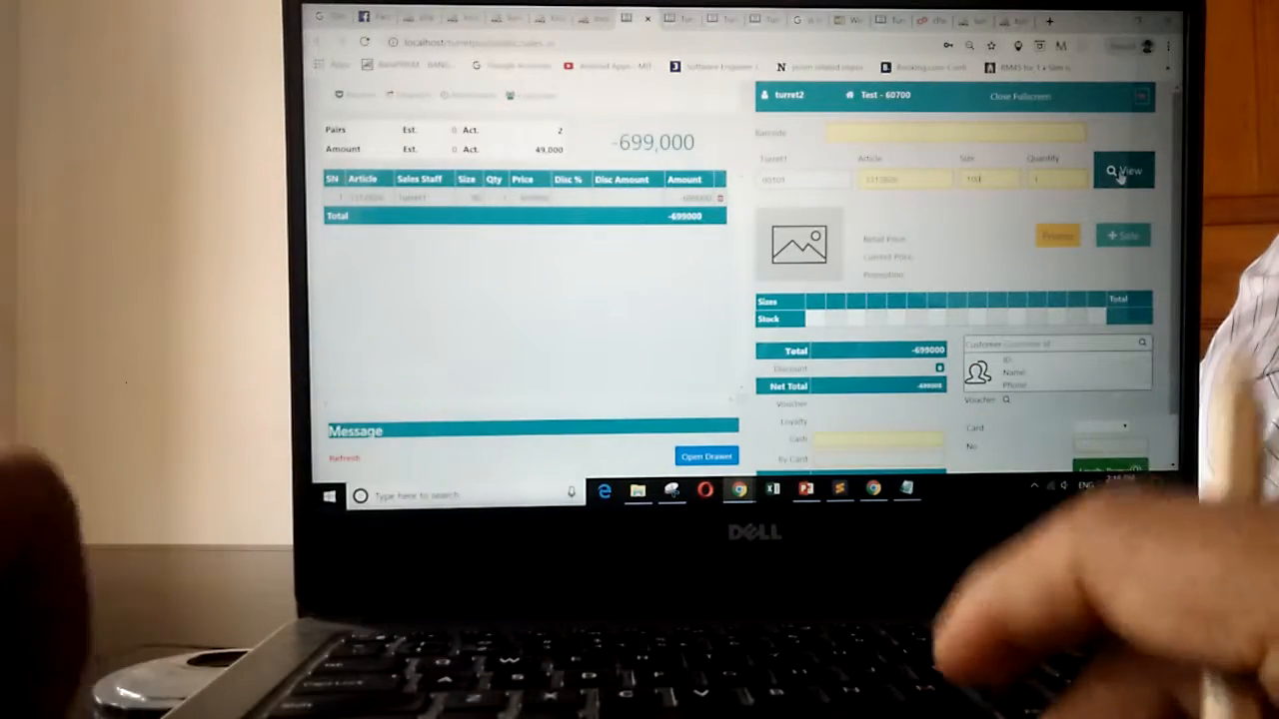
Look up the size 100 replacement pair of article 3312826 at 699,000
left_click(1122, 170)
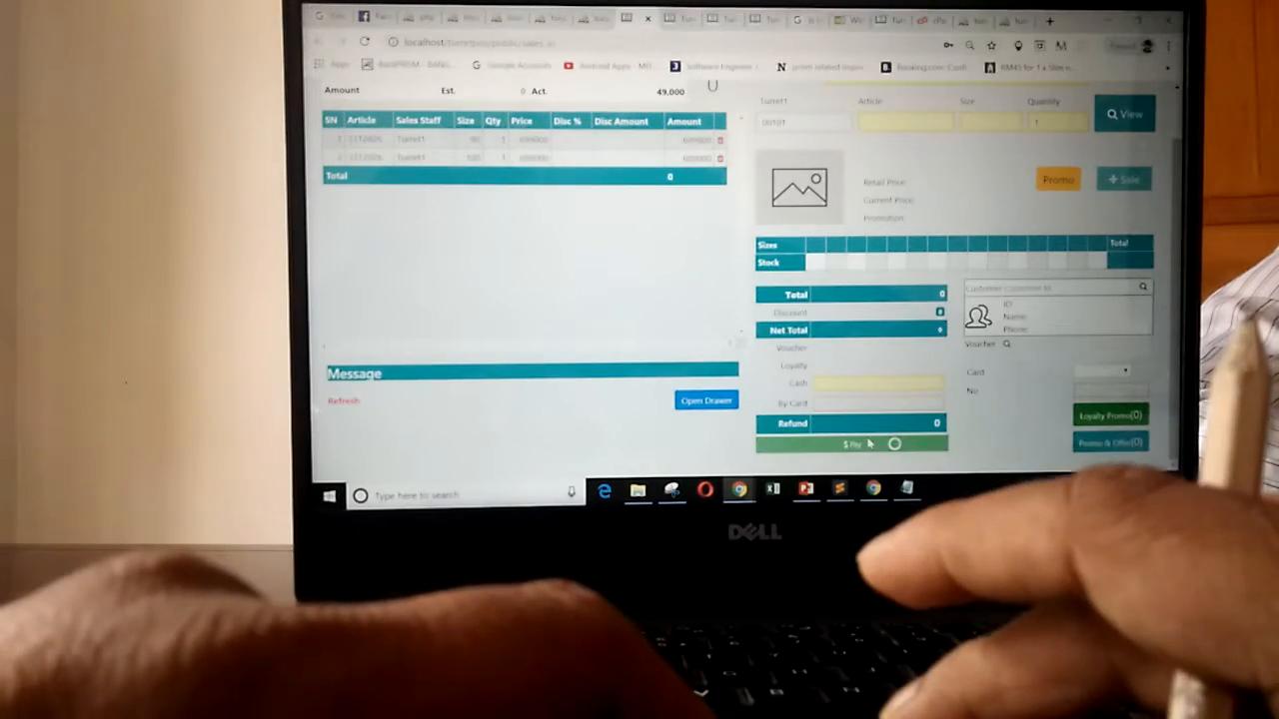
Pay the zero-total exchange, print its receipt, and close the print preview
left_click(851, 443)
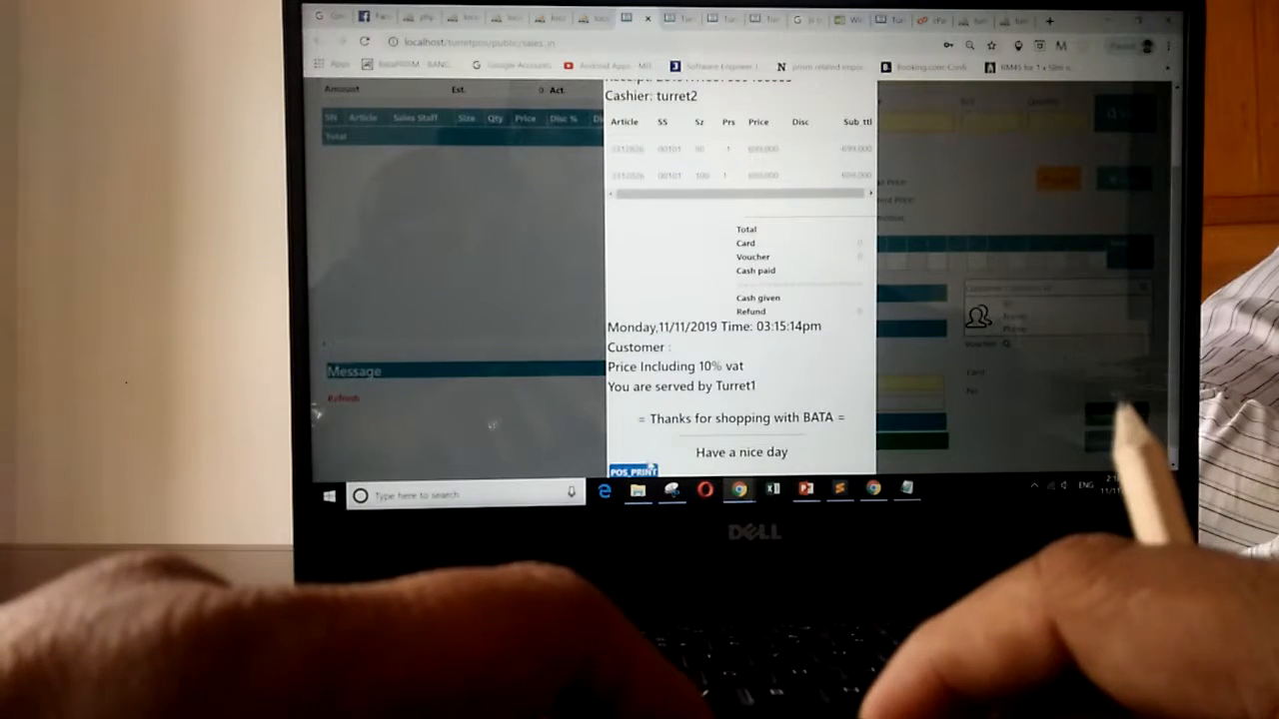
left_click(631, 467)
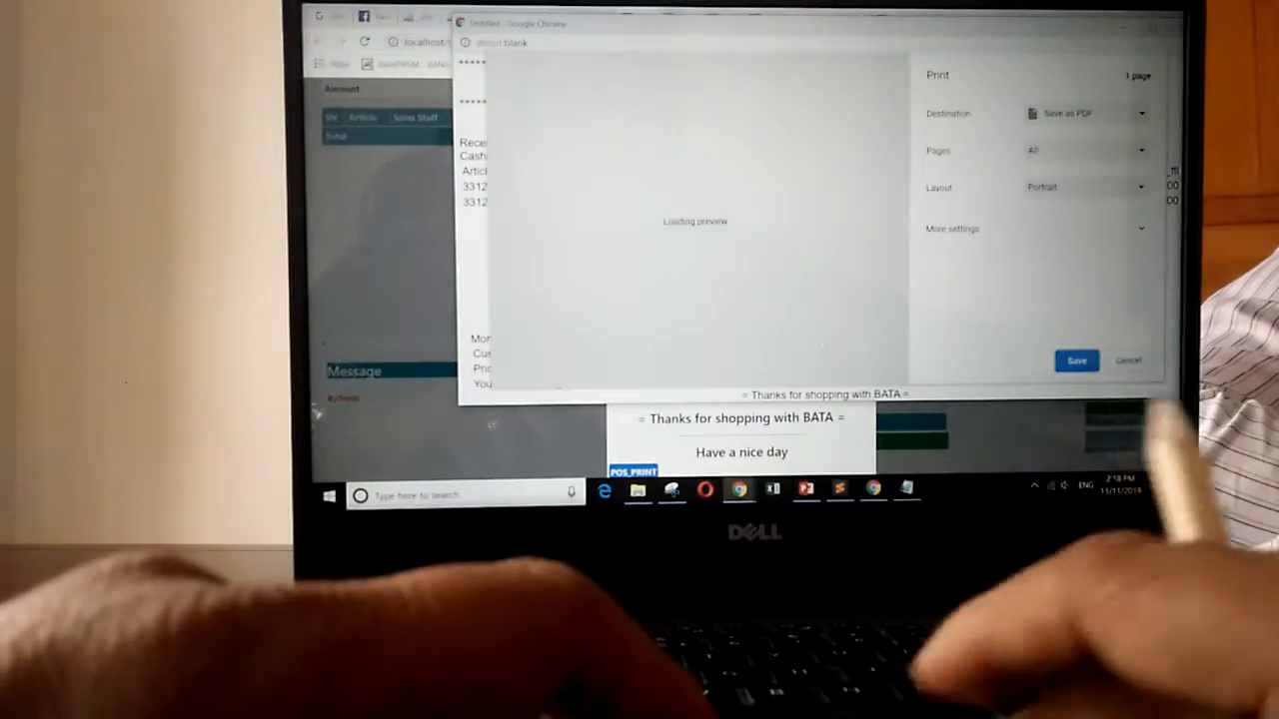
left_click(1127, 361)
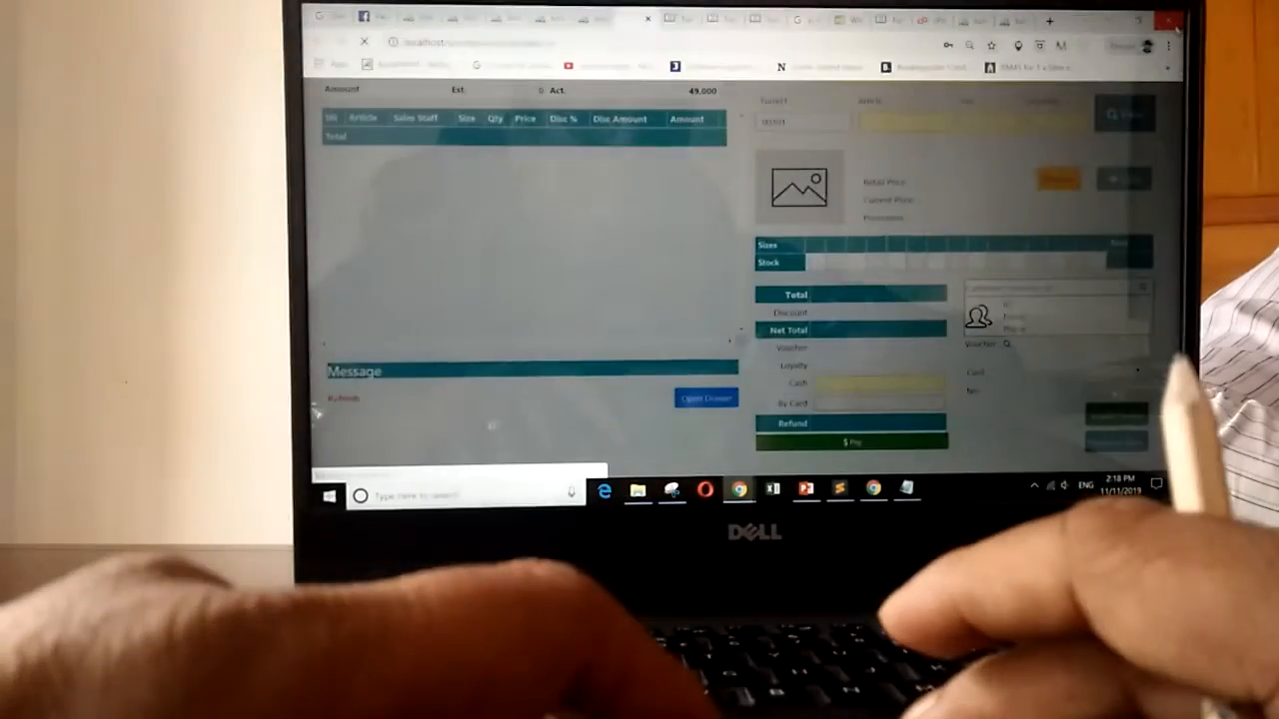